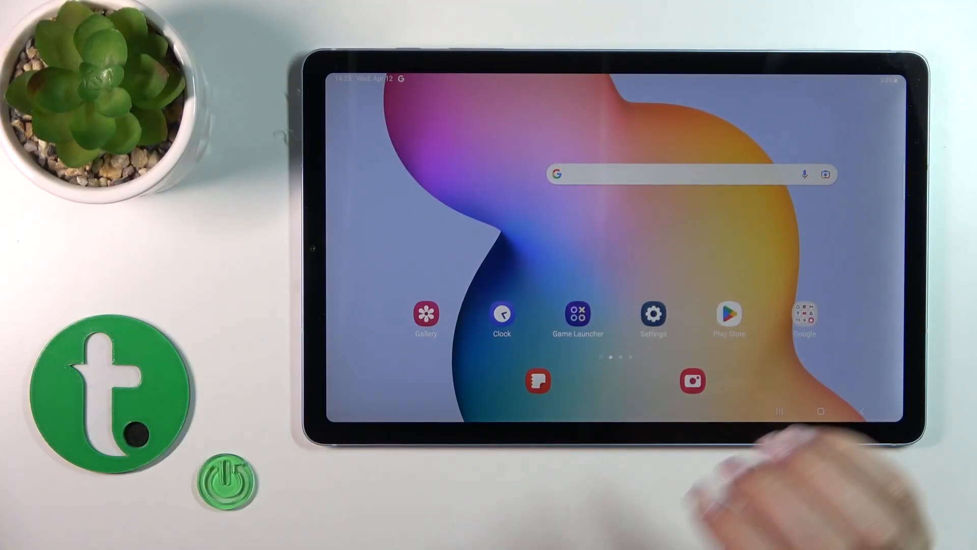
- In Settings, turn Wi-Fi on and view the list of available networks
click(652, 313)
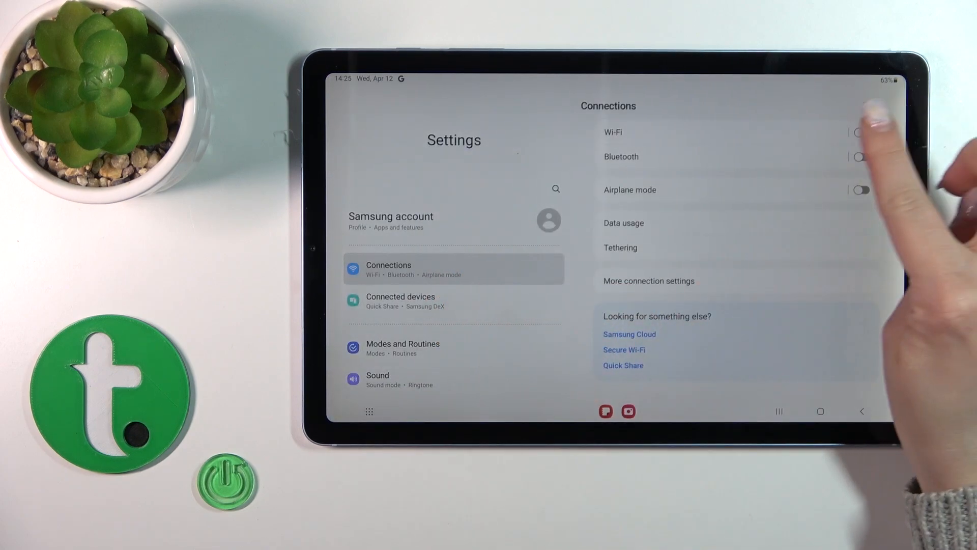
click(860, 132)
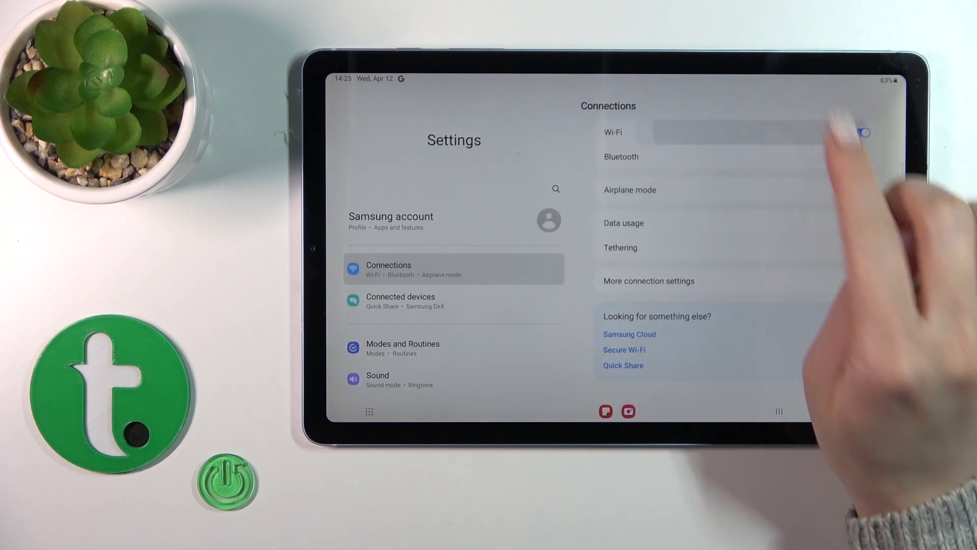
click(612, 131)
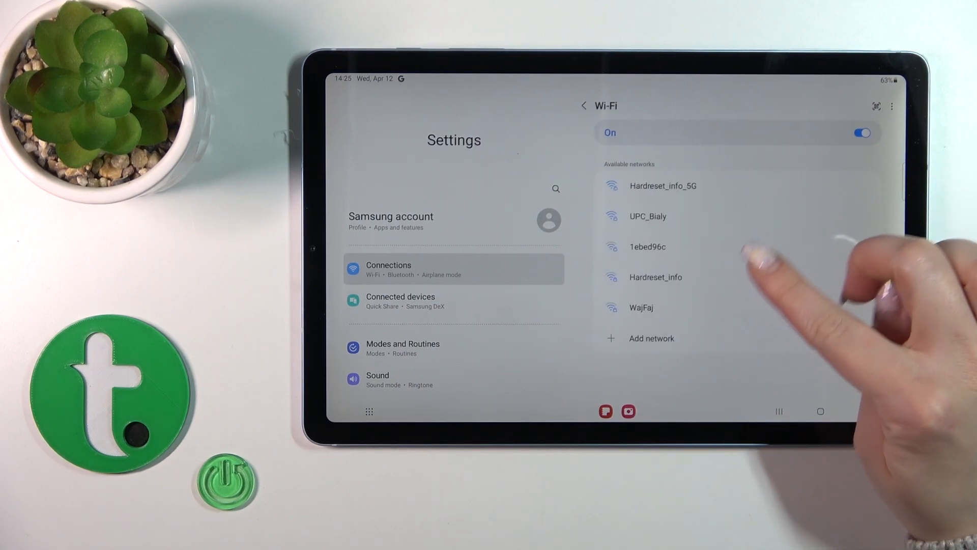
- Select Hardreset_info, enter its password, and connect
click(656, 277)
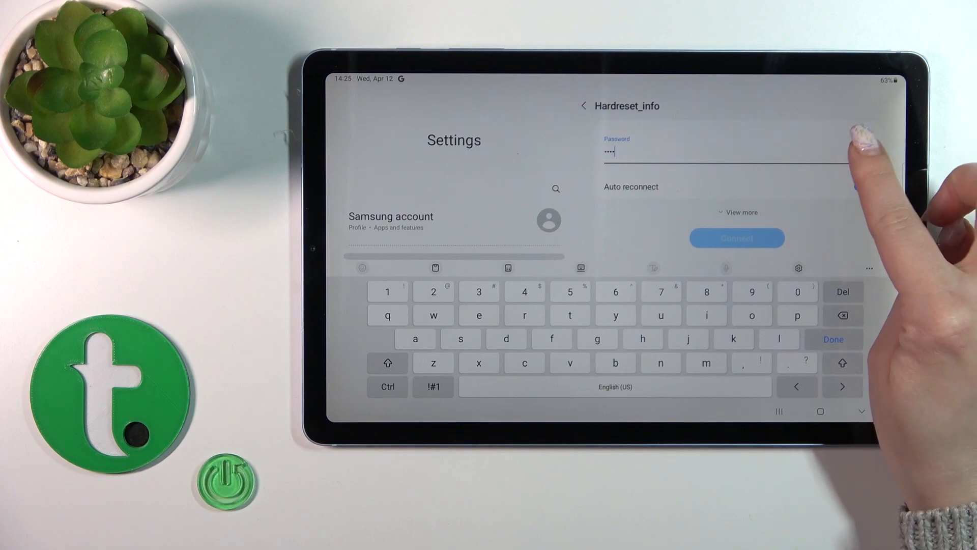
click(861, 186)
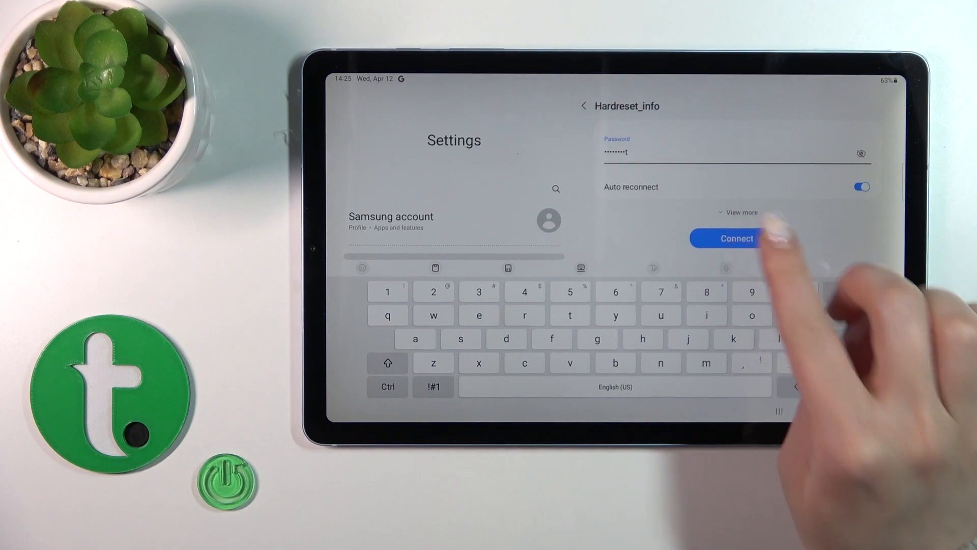
click(737, 238)
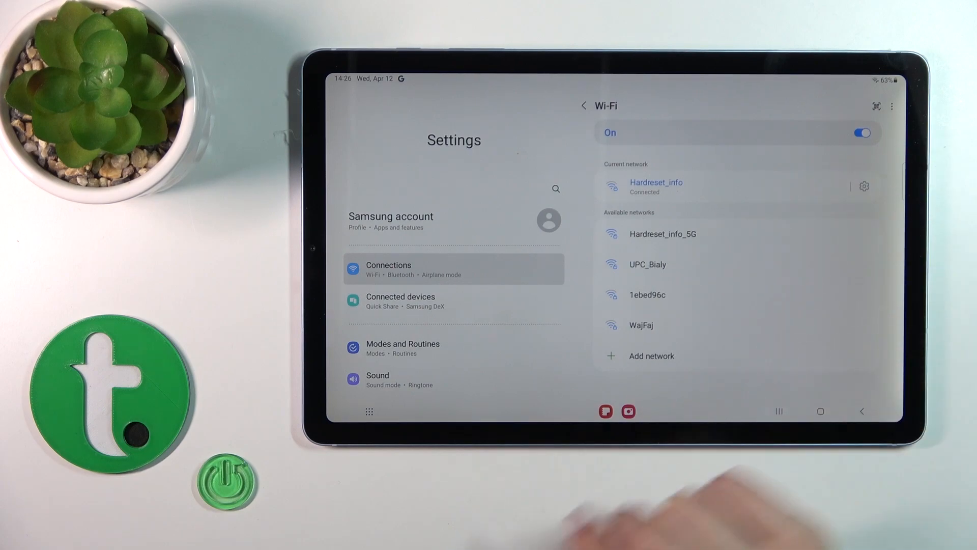
- Toggle Wi-Fi off and on, let it rejoin Hardreset_info, then show Connected devices
click(861, 133)
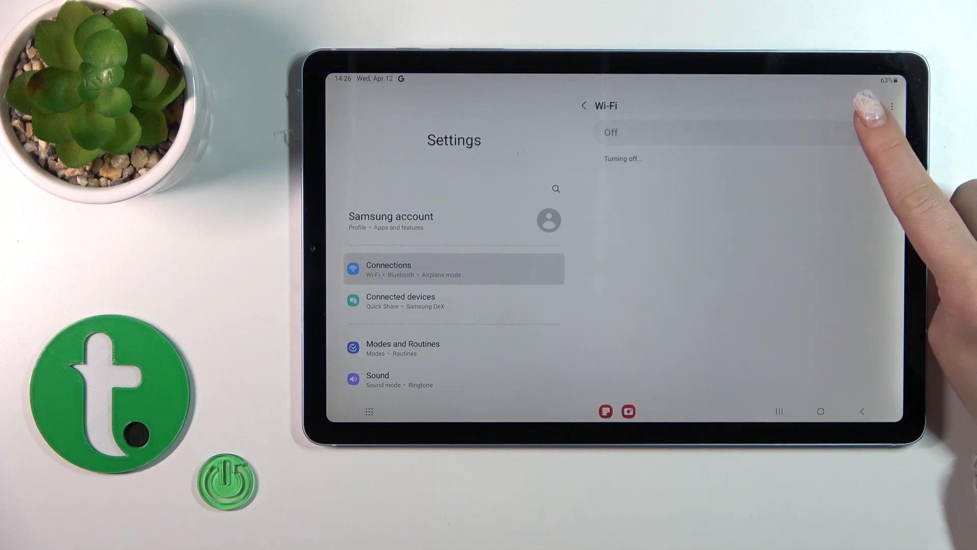
click(862, 132)
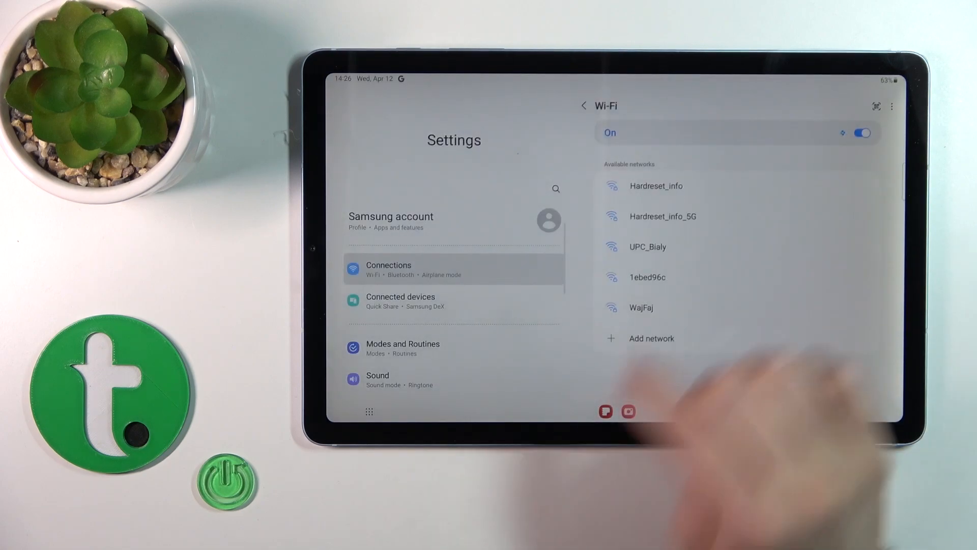
click(655, 186)
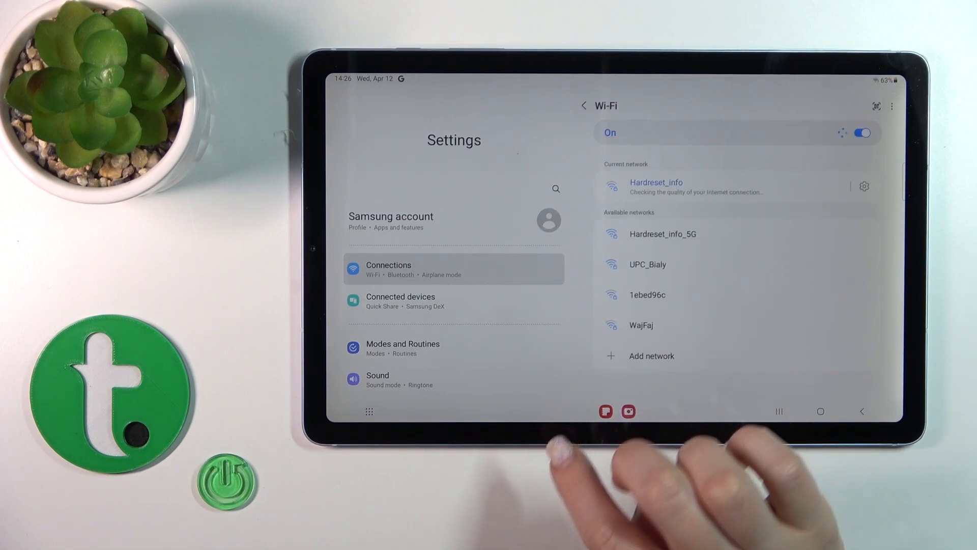
click(400, 300)
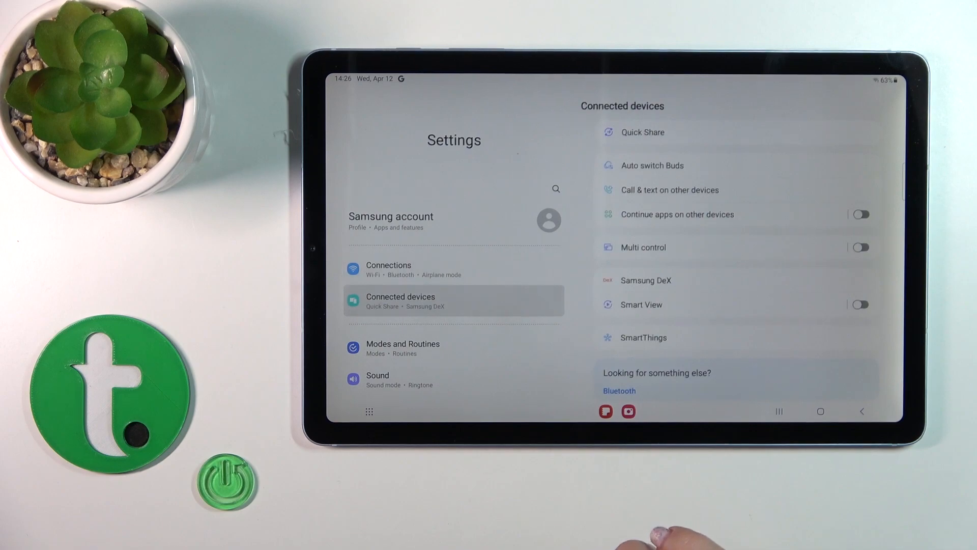